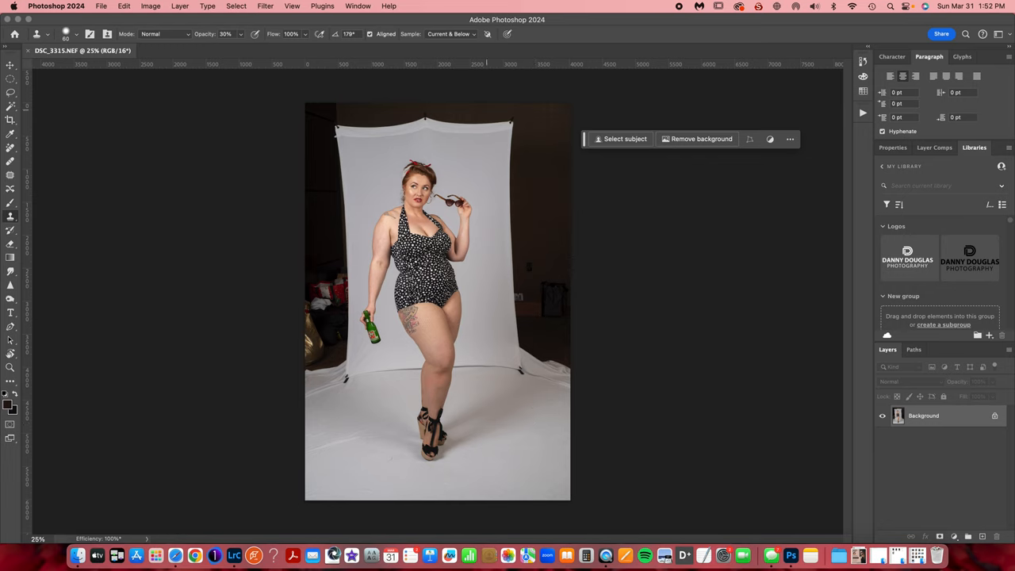
mouse_move(384, 139)
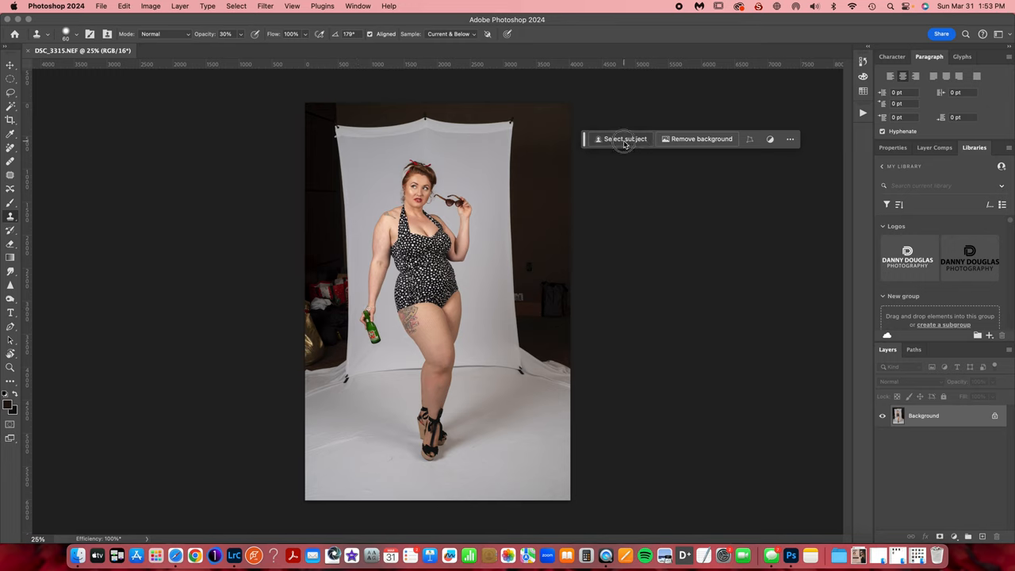
Auto-select the woman in the portrait as the subject
click(624, 140)
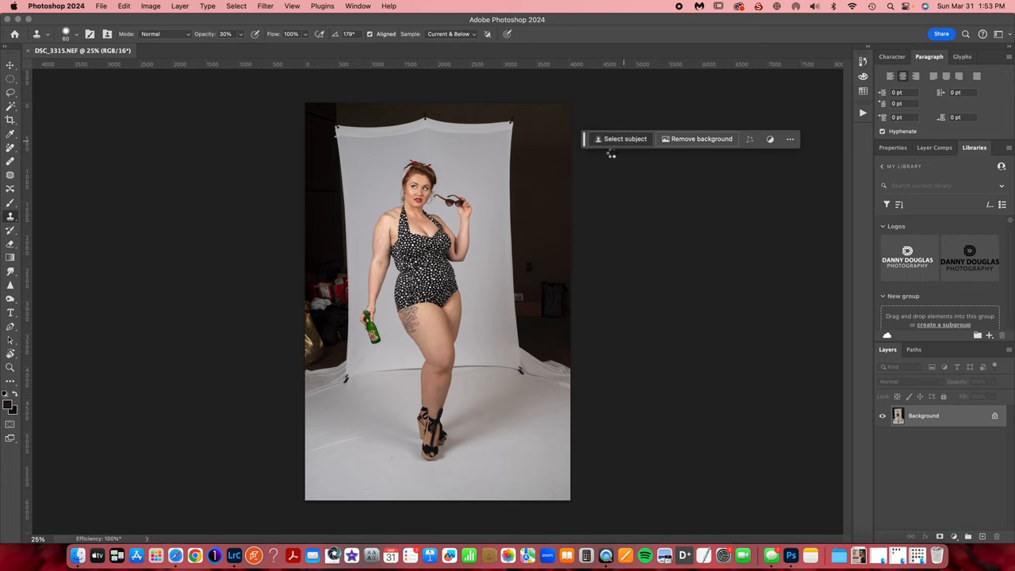
click(624, 140)
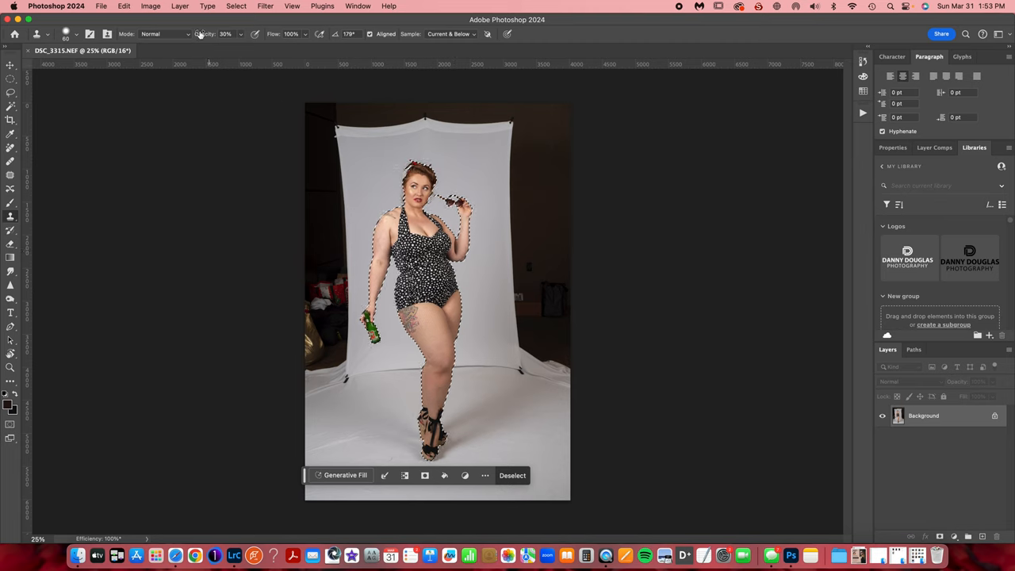
Switch to the Lasso tool with the subject selection still active
click(10, 92)
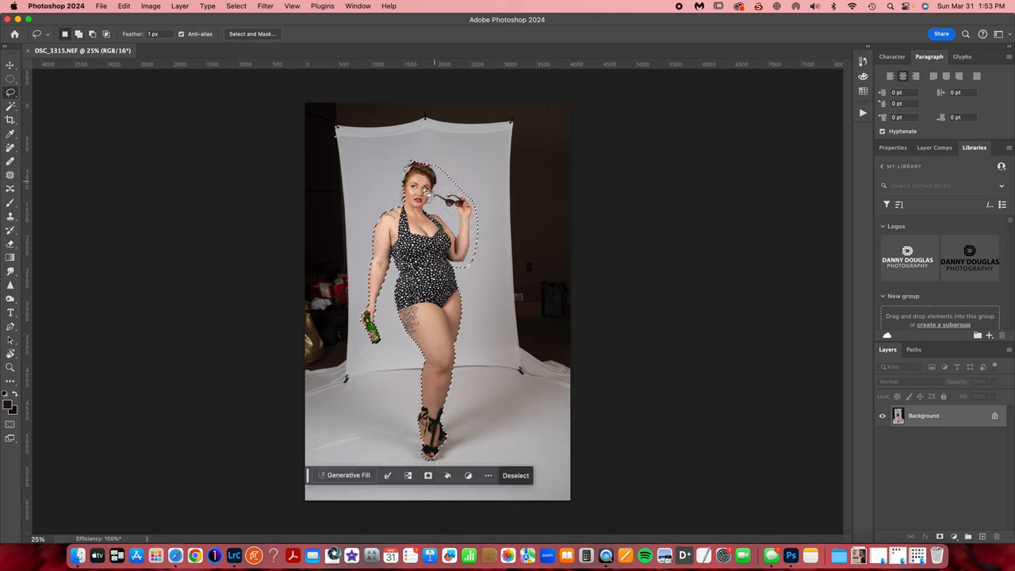
mouse_move(396, 328)
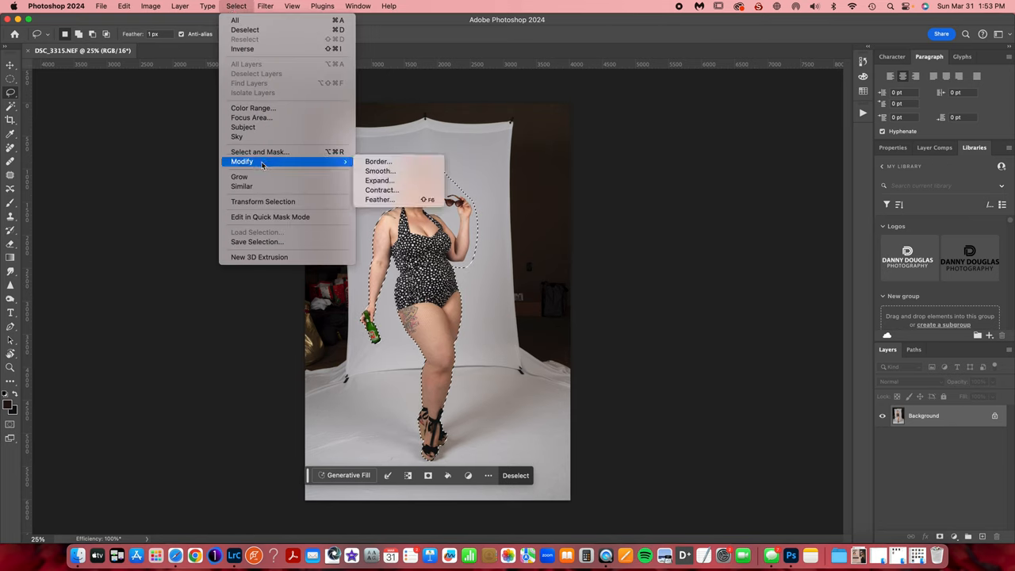
mouse_move(341, 164)
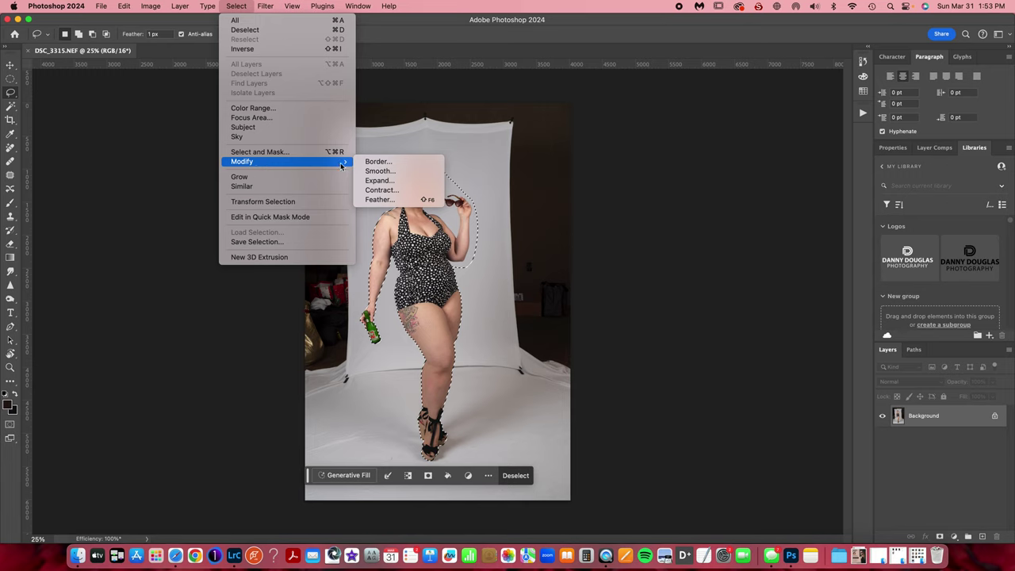
Expand the subject selection outward and confirm, then invert it to select the backdrop
click(379, 180)
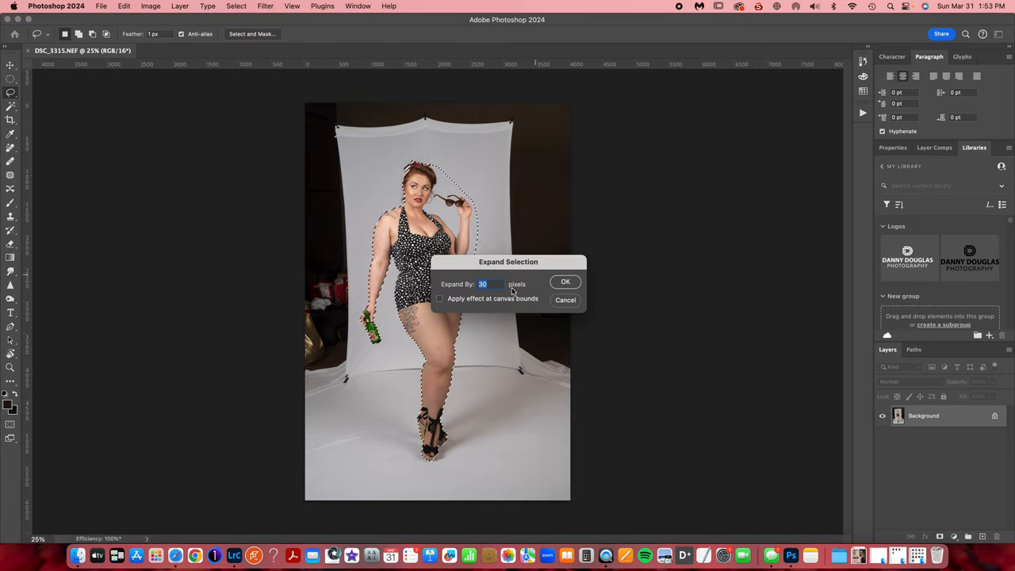
click(564, 282)
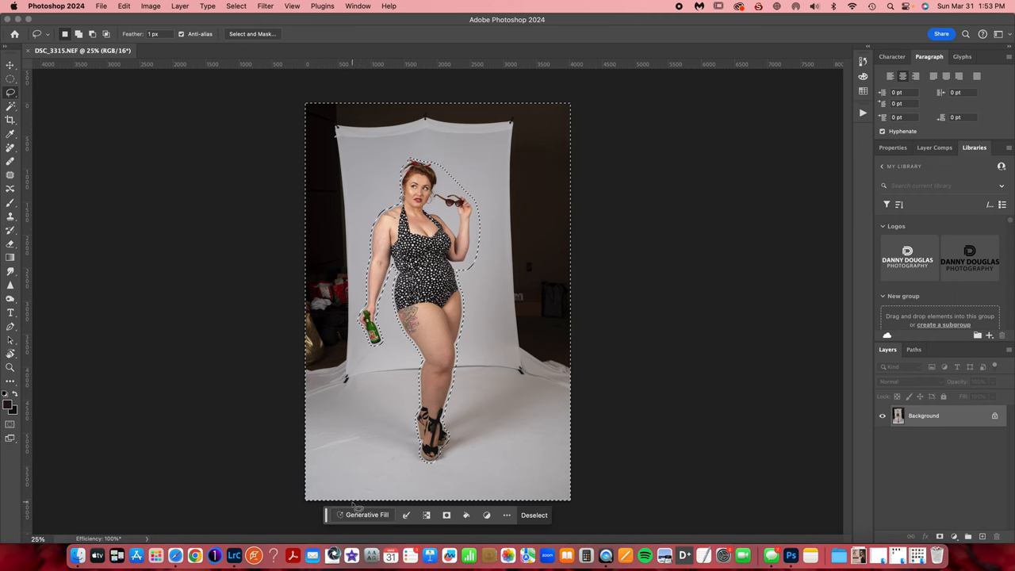
Run Generative Fill on the backdrop with the prompt "studio background"
click(365, 513)
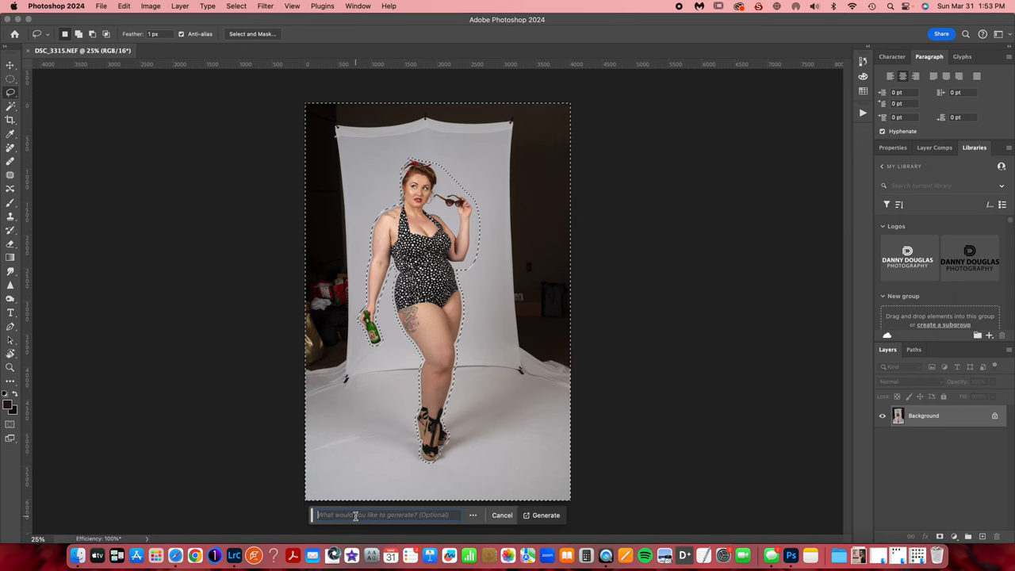
text(studio back)
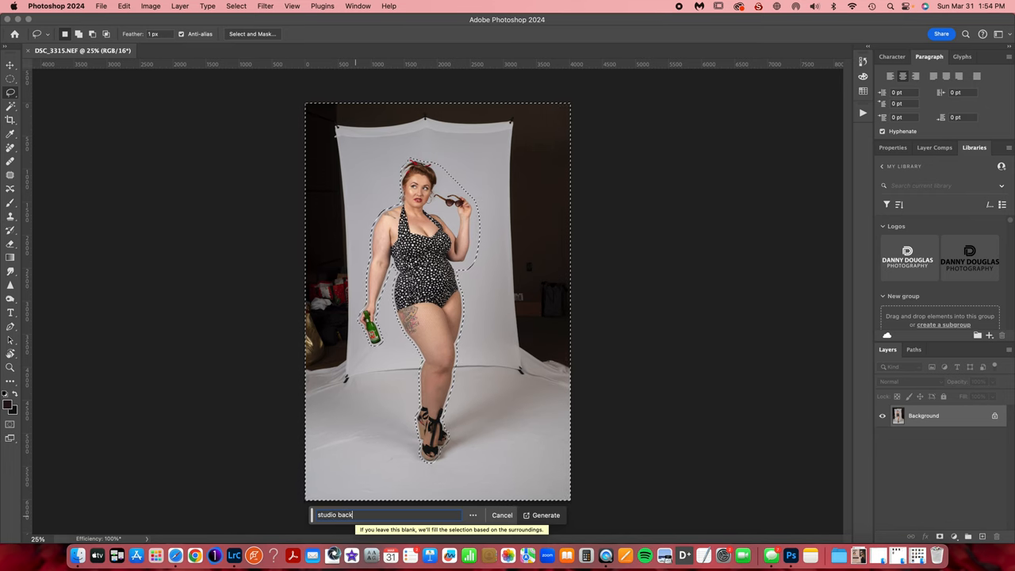
text(ground)
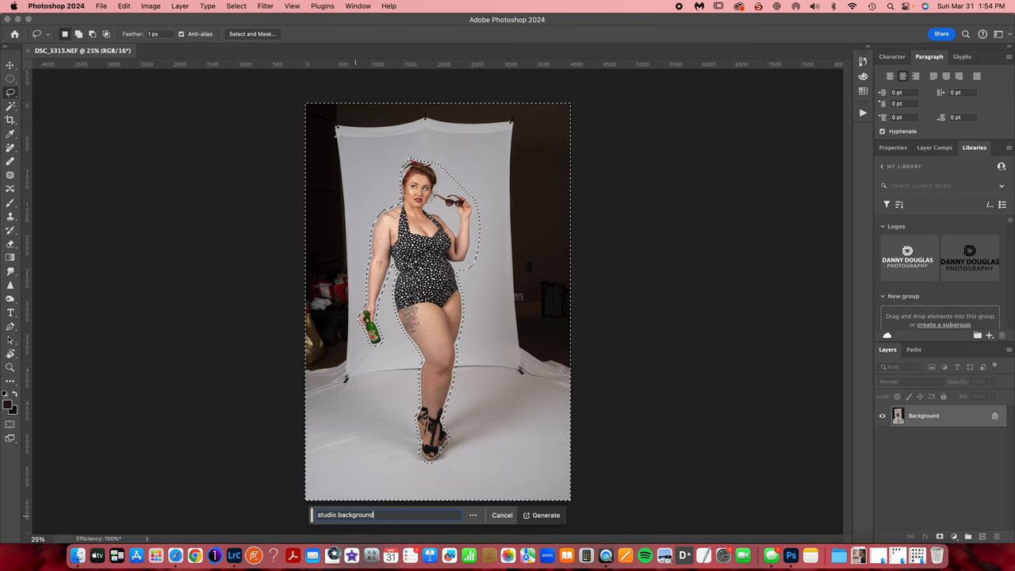
click(545, 514)
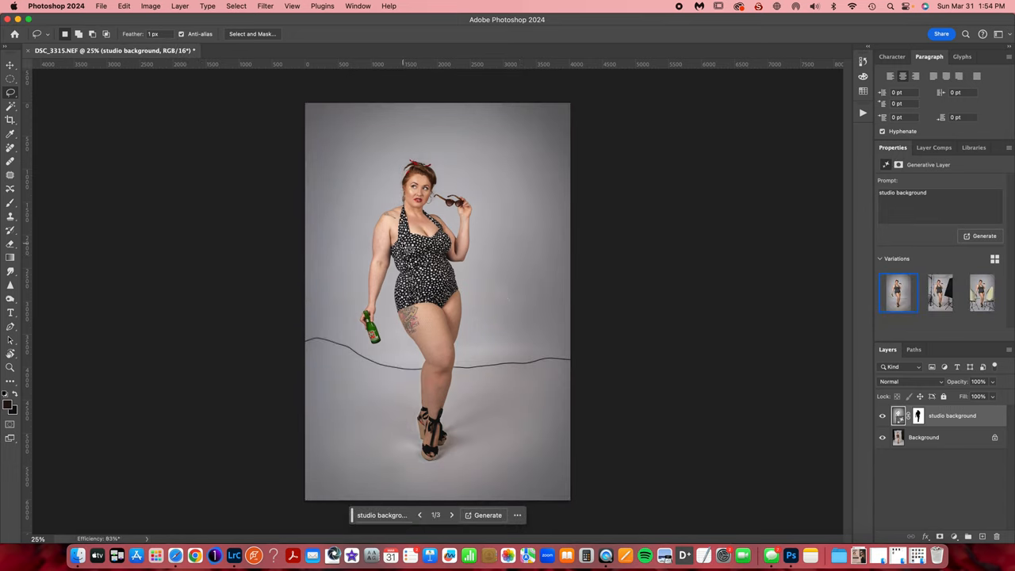
mouse_move(383, 352)
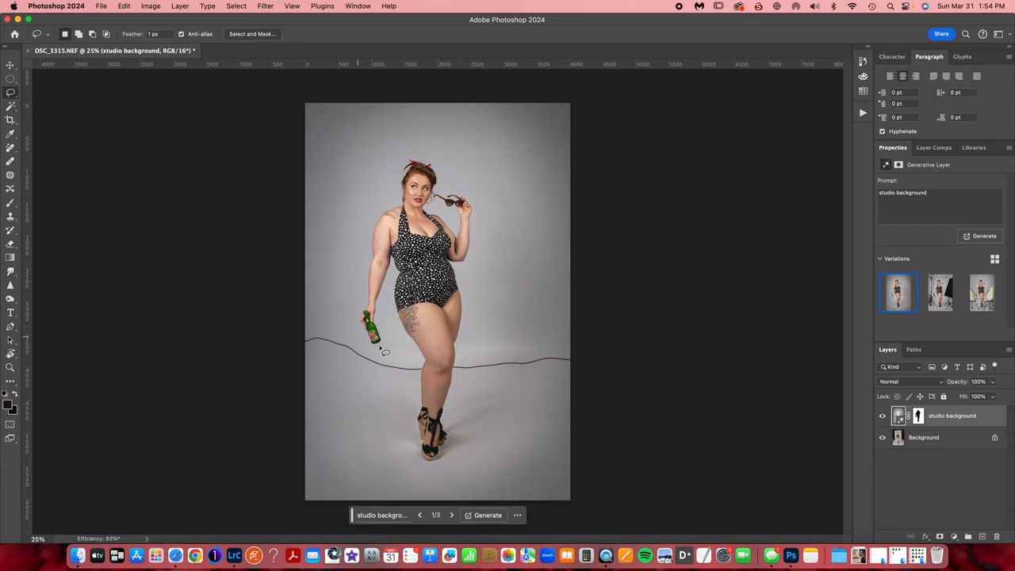
mouse_move(527, 379)
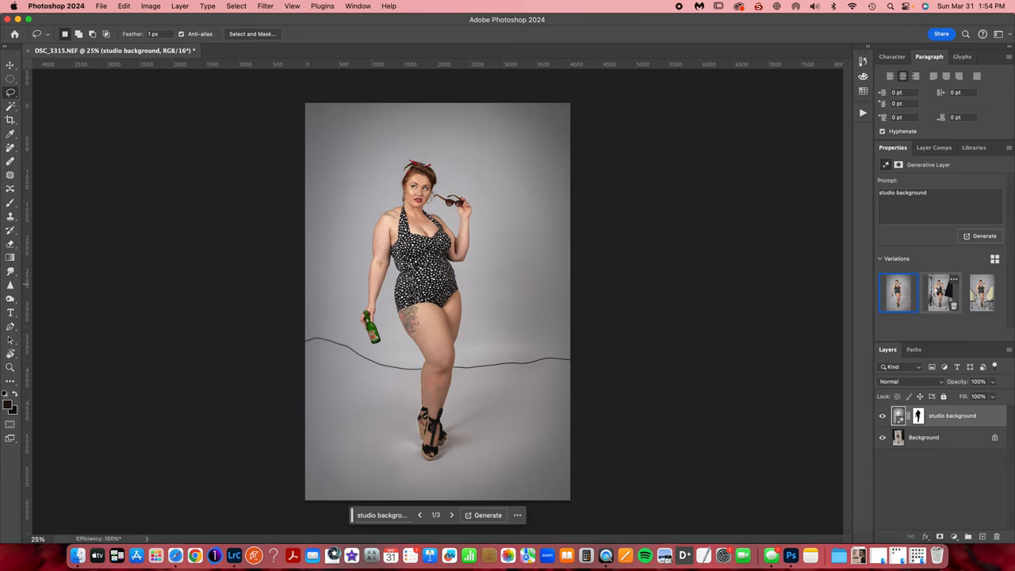
Preview the second and third background variations, then generate more variations
click(938, 291)
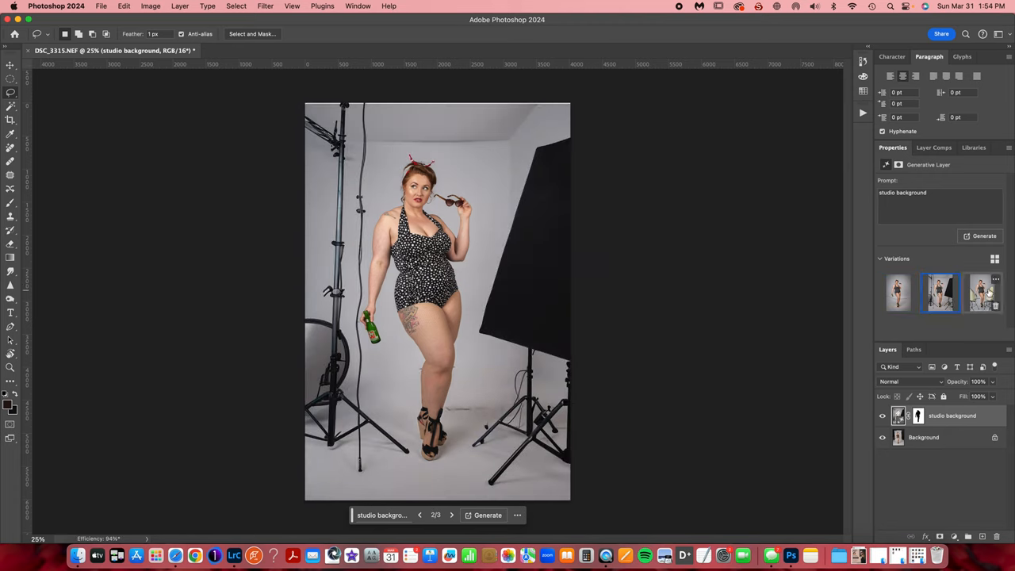
click(983, 292)
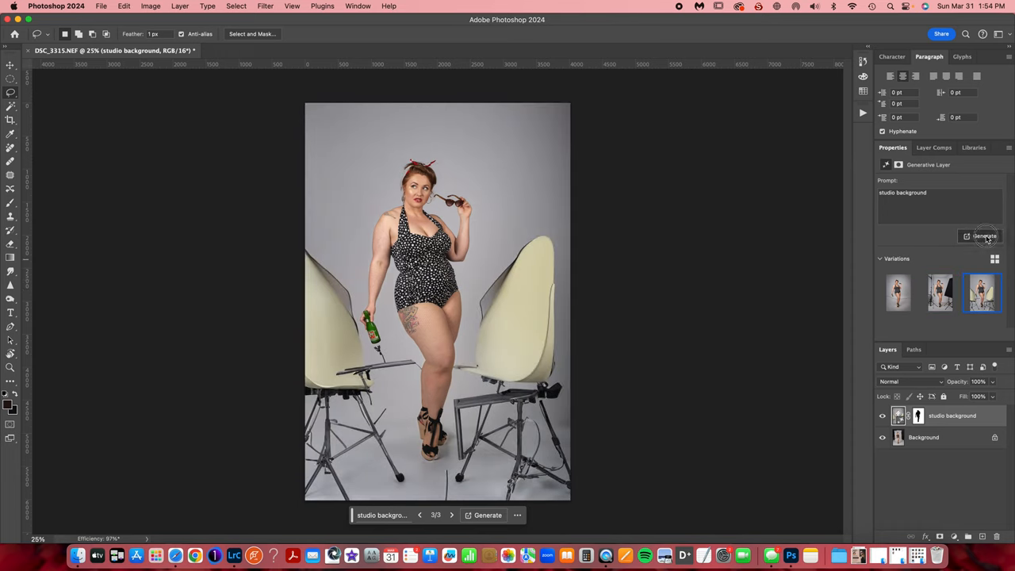
click(981, 235)
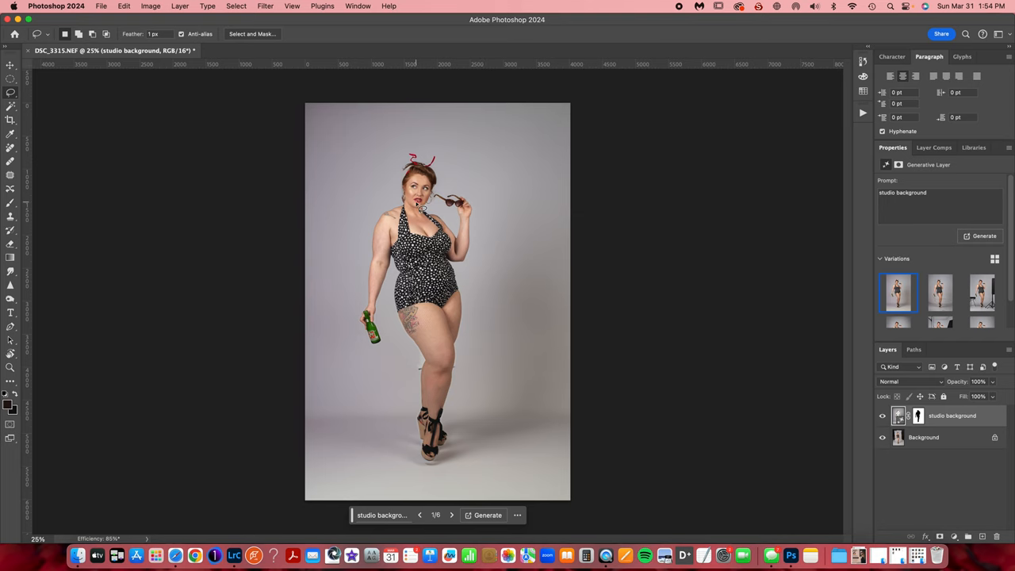
mouse_move(402, 177)
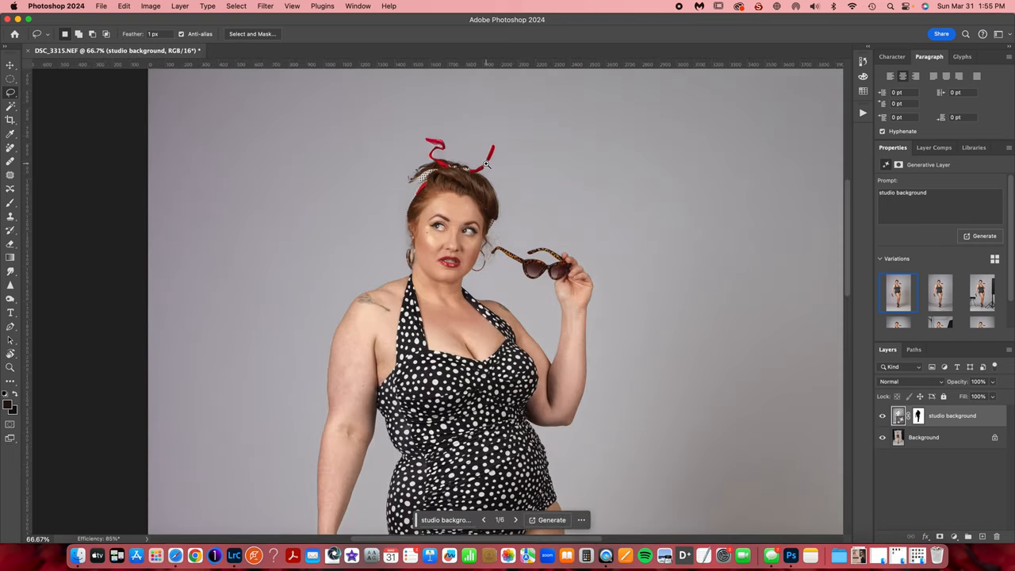
mouse_move(941, 282)
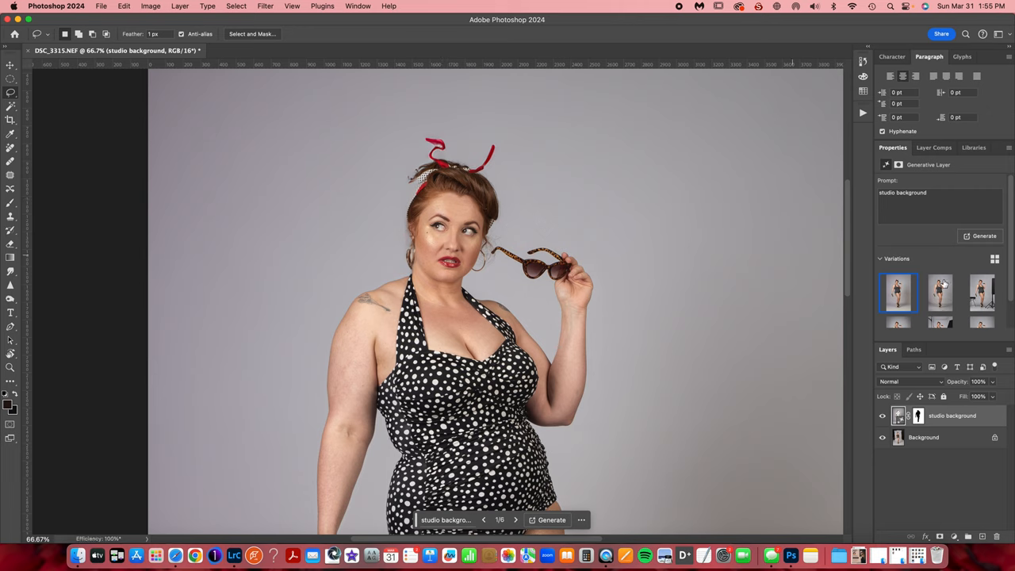
Review the new variations and settle on variation 1 of 6, the clean gray backdrop
click(940, 292)
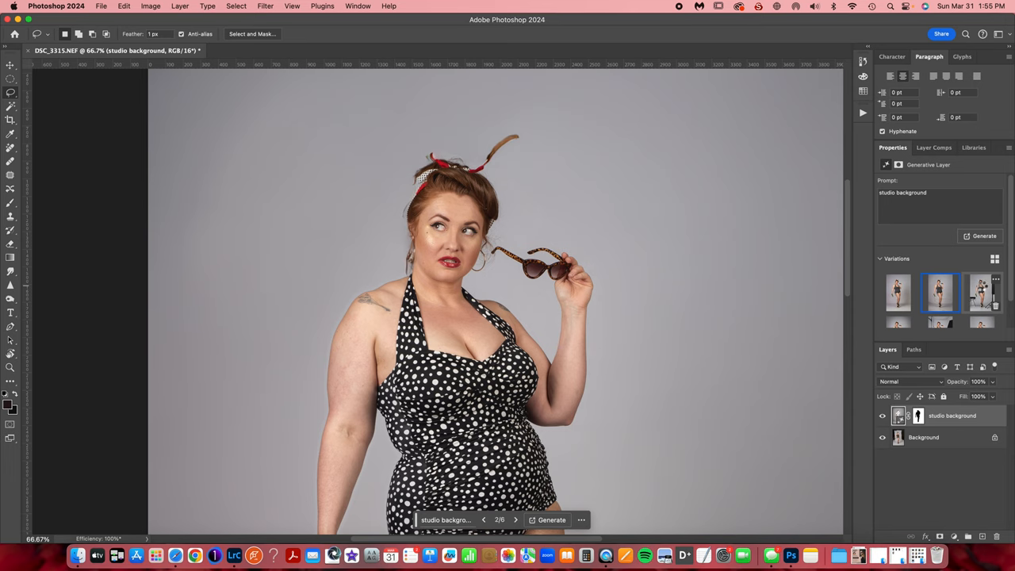
click(981, 291)
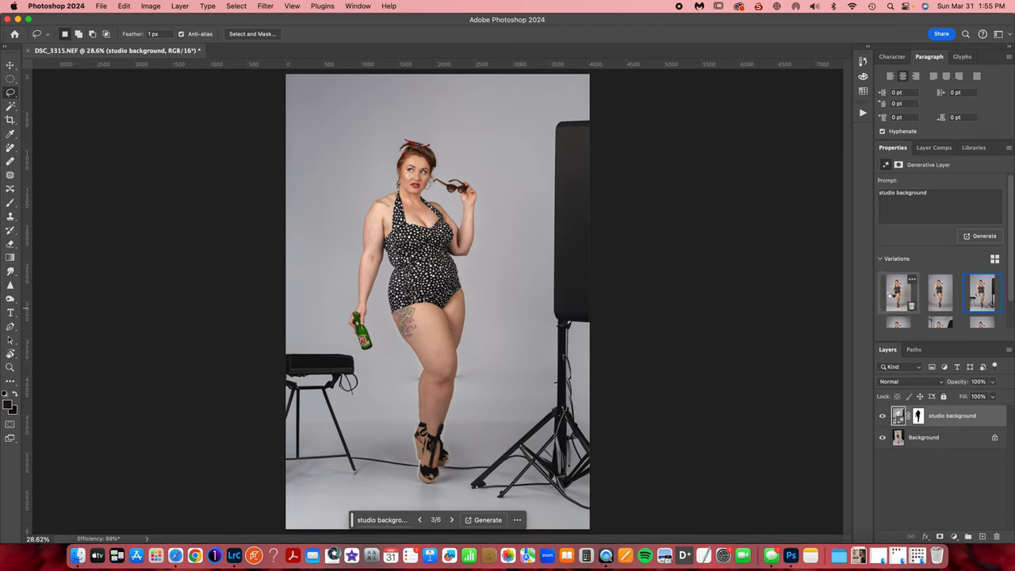
click(898, 291)
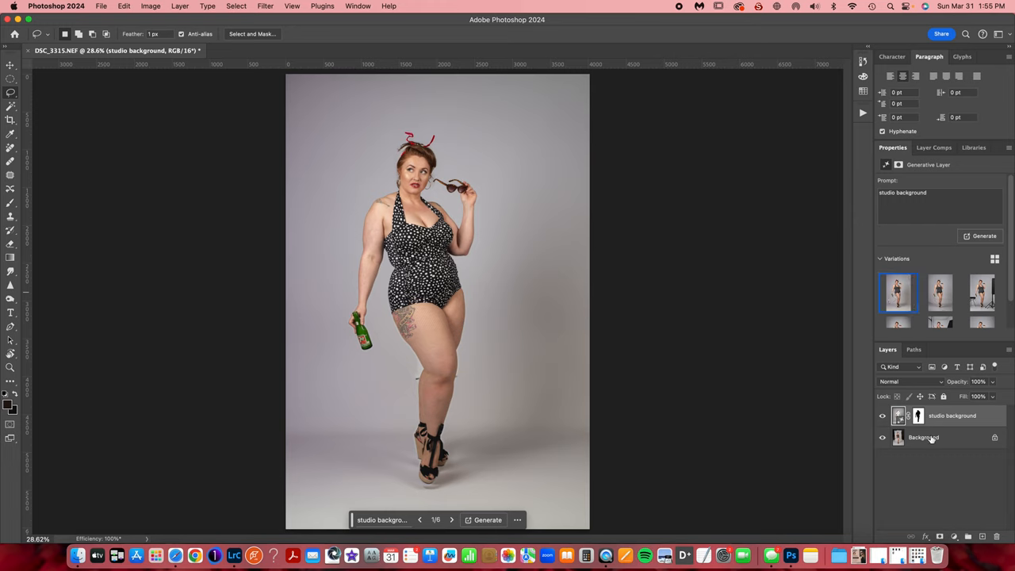
mouse_move(955, 436)
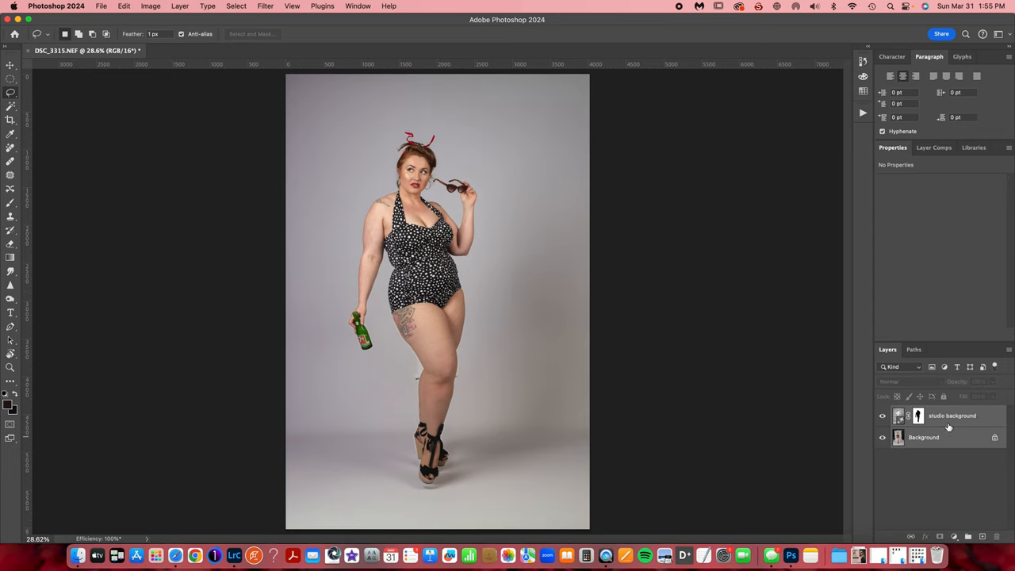
mouse_move(939, 434)
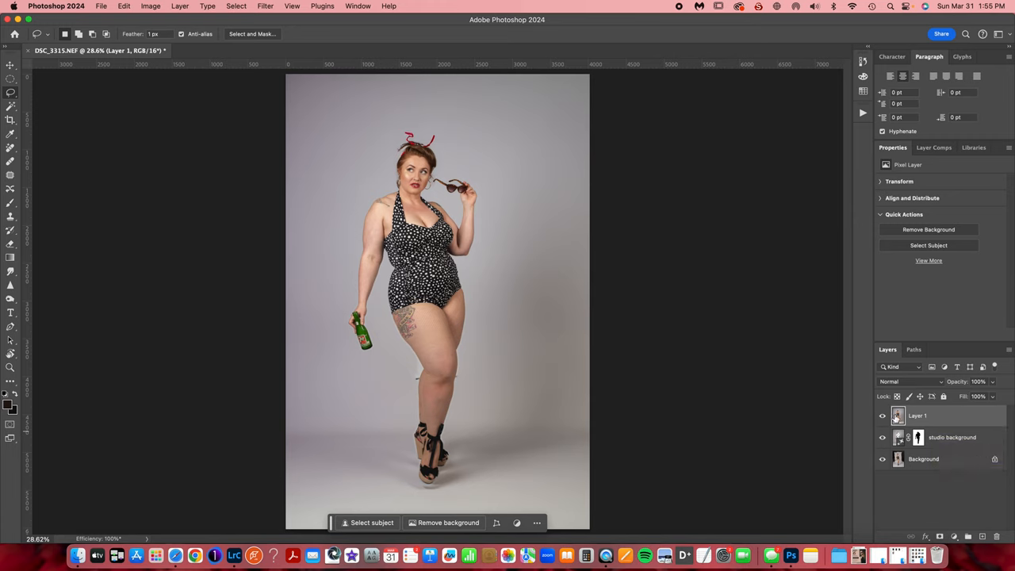
mouse_move(792, 419)
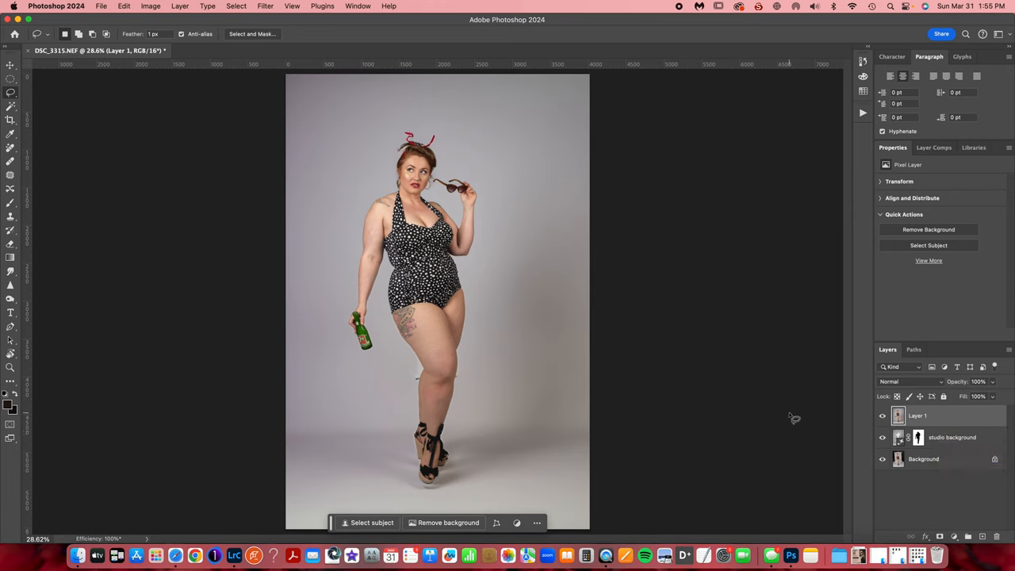
Select the original Background layer beneath the merged Layer 1
click(922, 458)
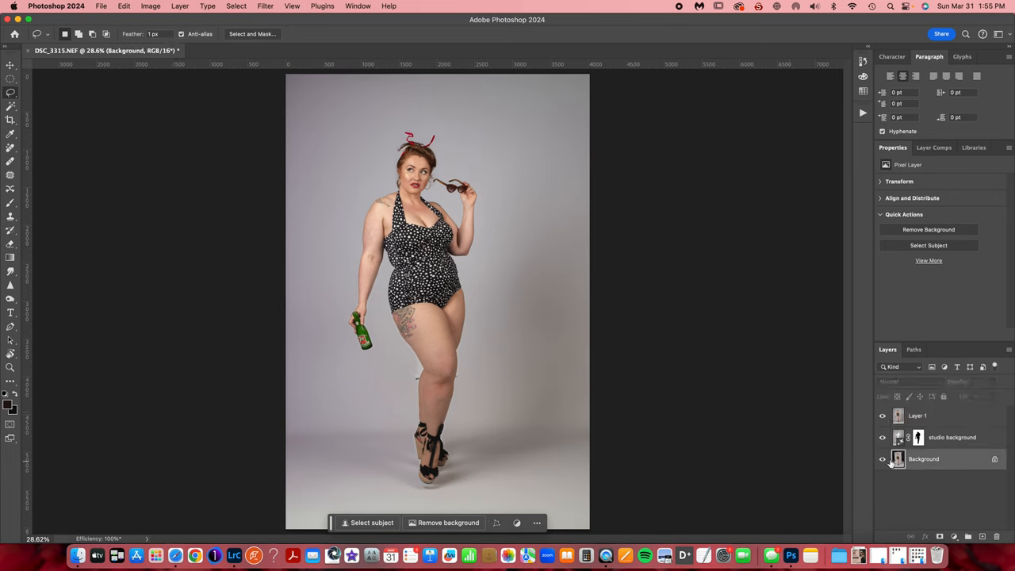
Hide the upper layers and marquee-select a patch of the original gray backdrop
click(881, 415)
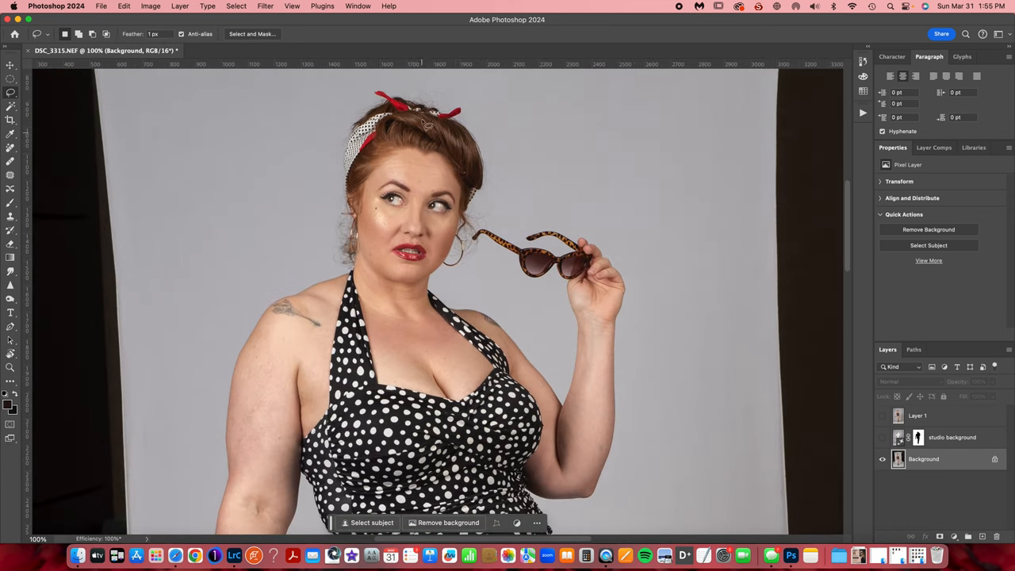
click(11, 65)
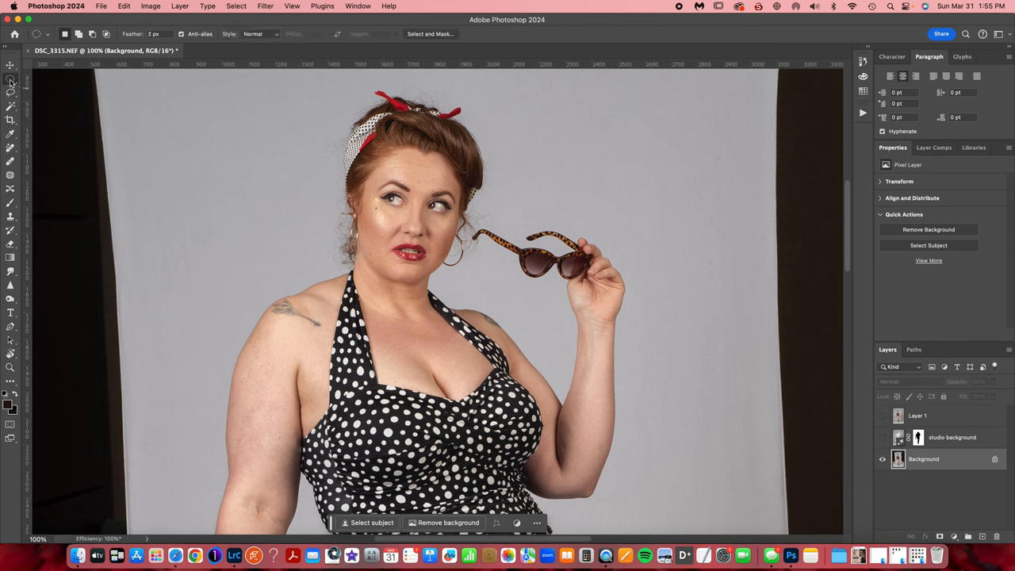
click(10, 76)
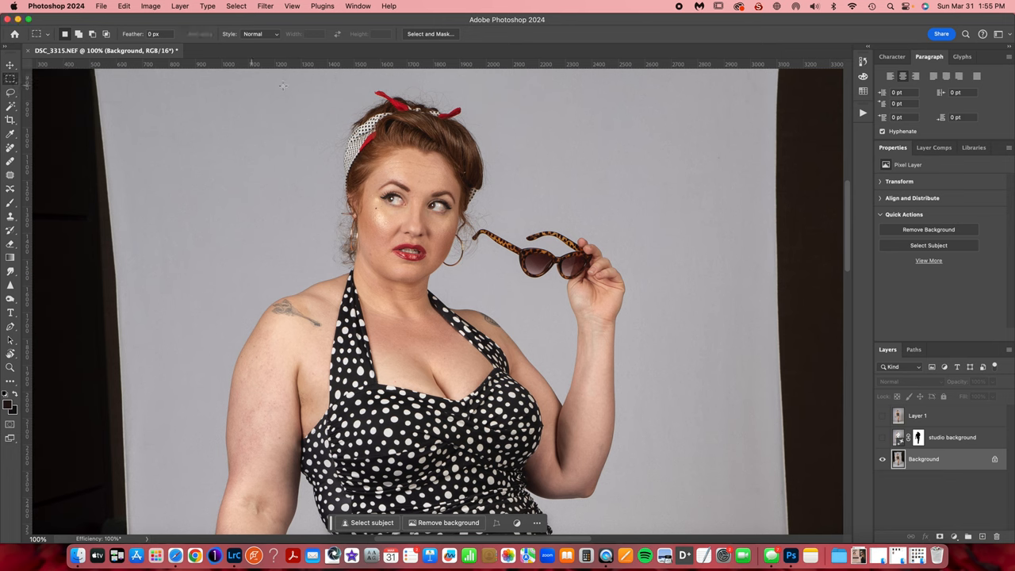
drag(316, 76, 488, 282)
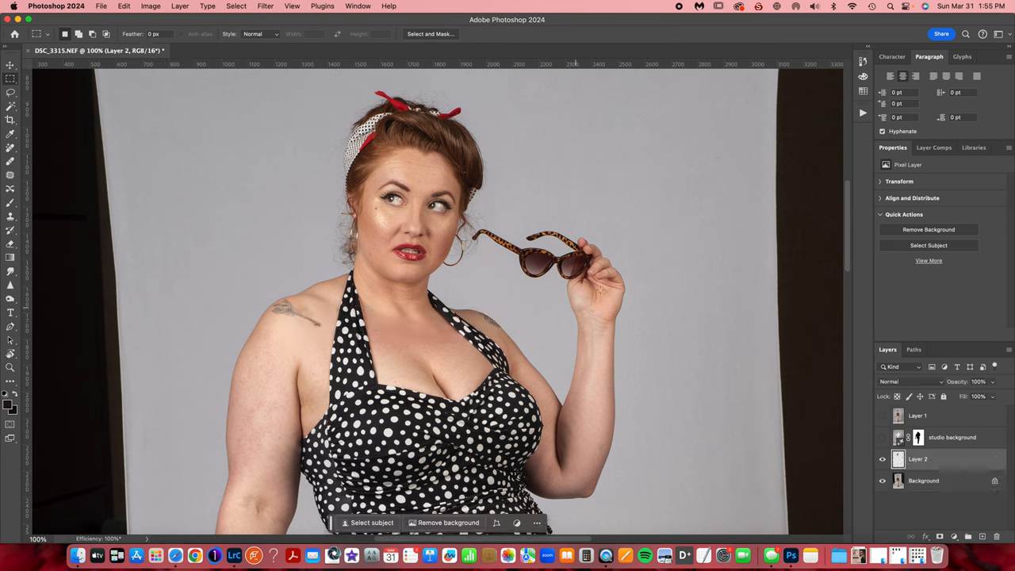
Make Layer 1 and the generated background layer visible again
click(881, 438)
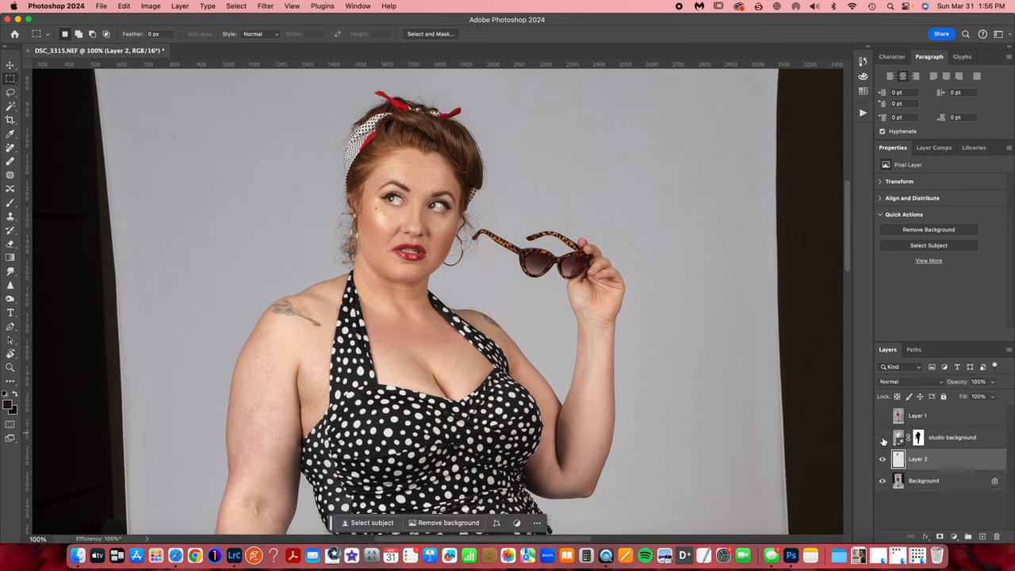
click(881, 437)
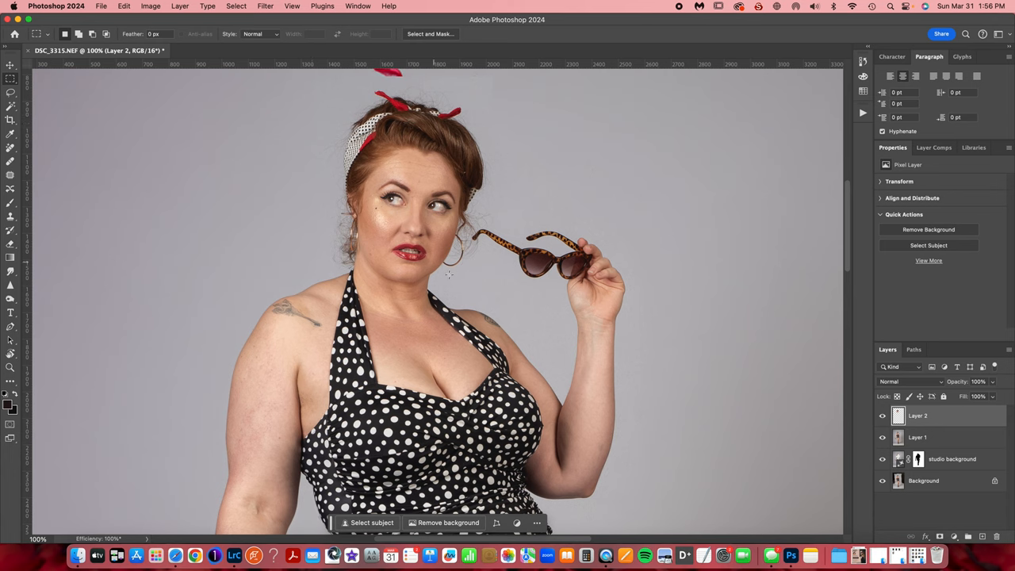
mouse_move(983, 460)
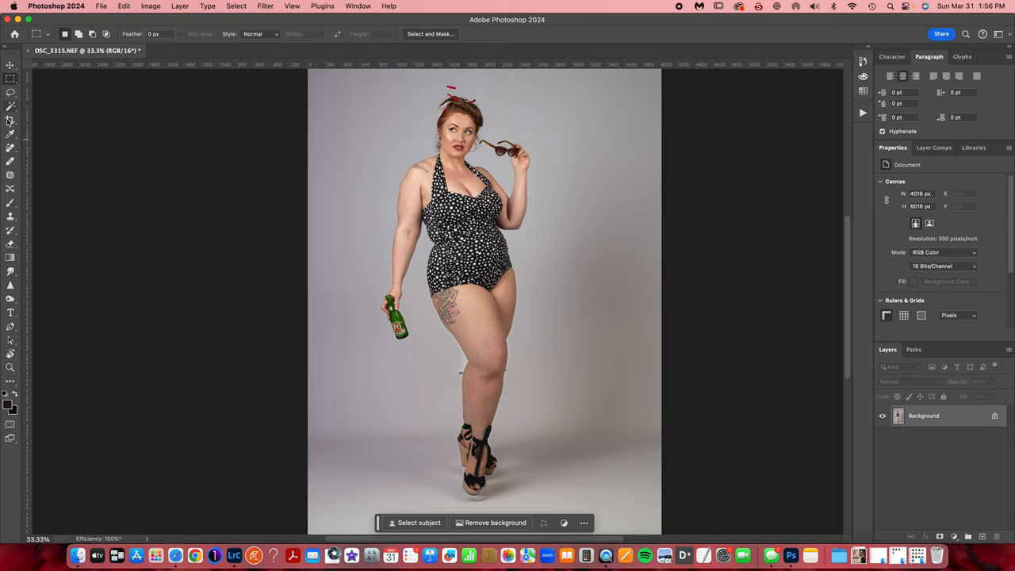
Spot-heal the stray red fragment above the model's hair, then fit the photo on screen
click(9, 148)
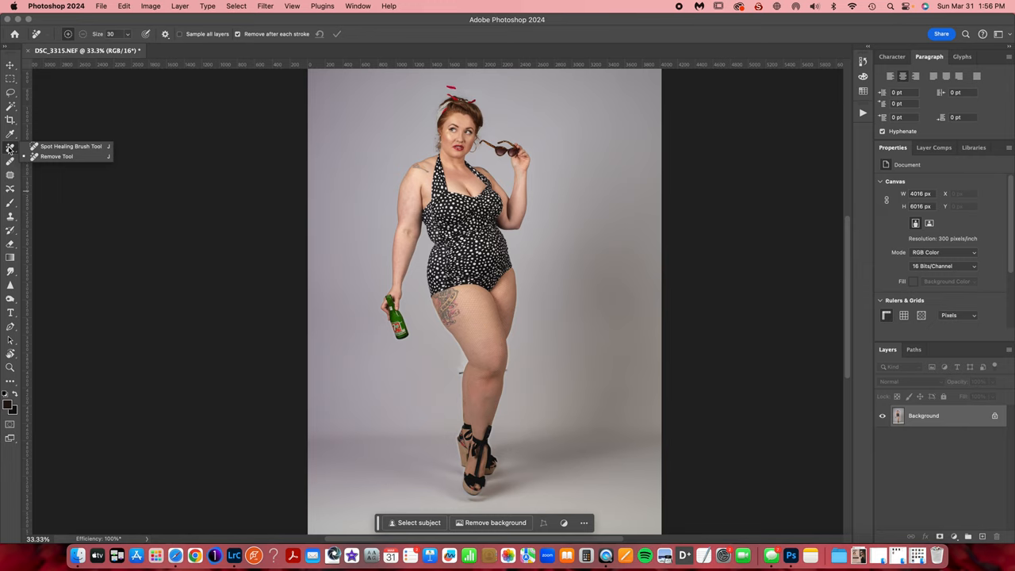
mouse_move(434, 366)
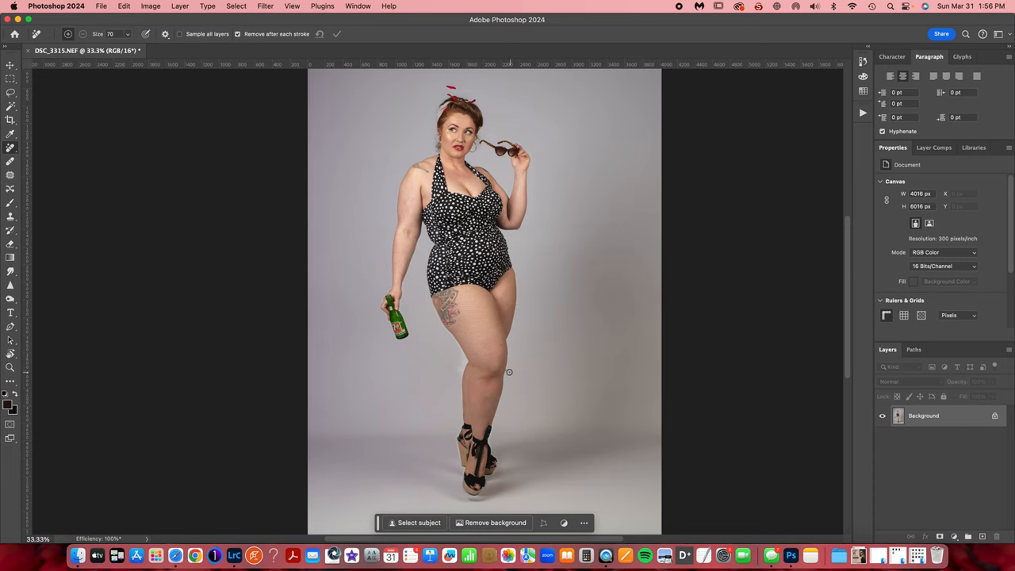
mouse_move(529, 456)
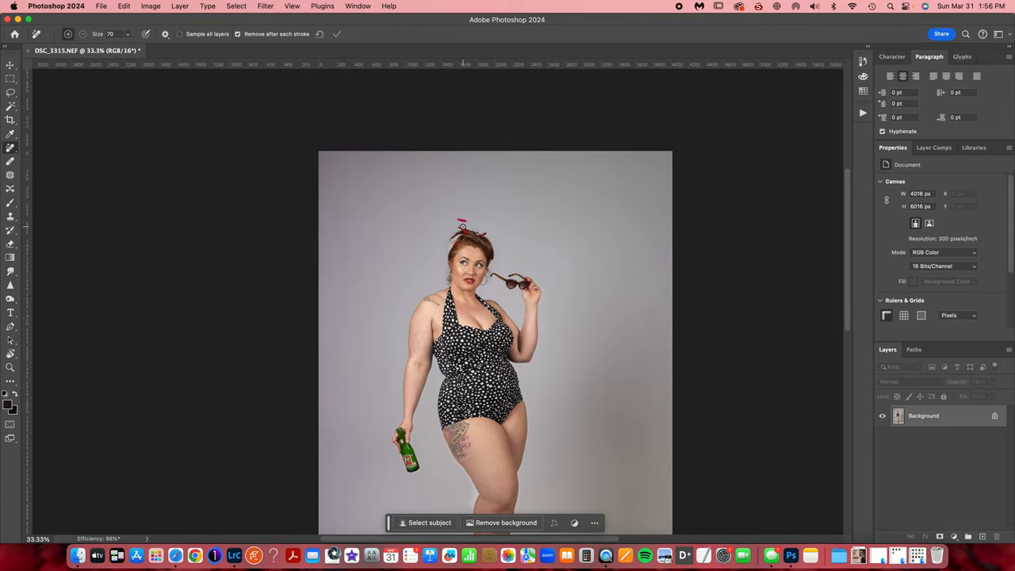
drag(463, 225, 497, 222)
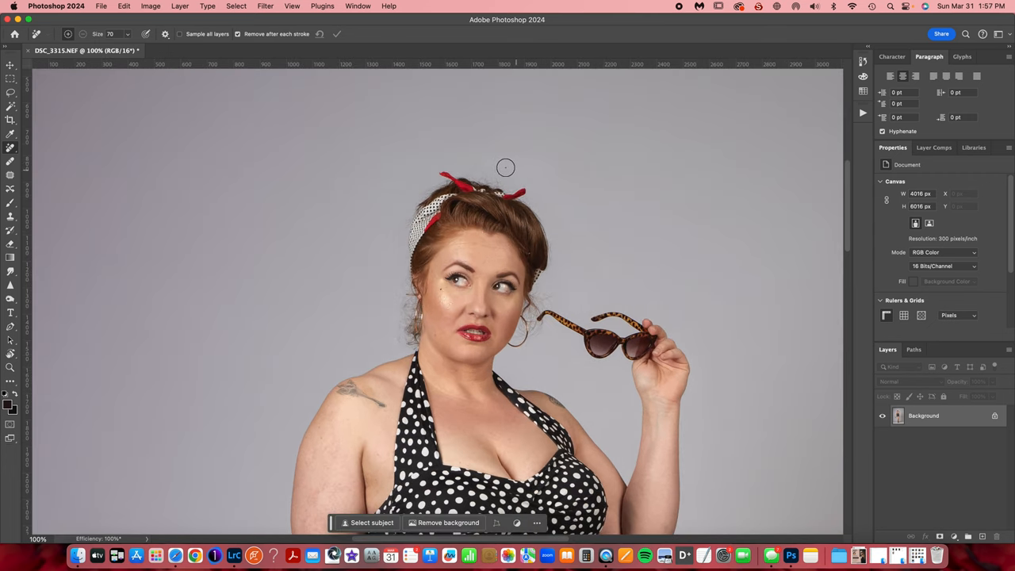
mouse_move(479, 286)
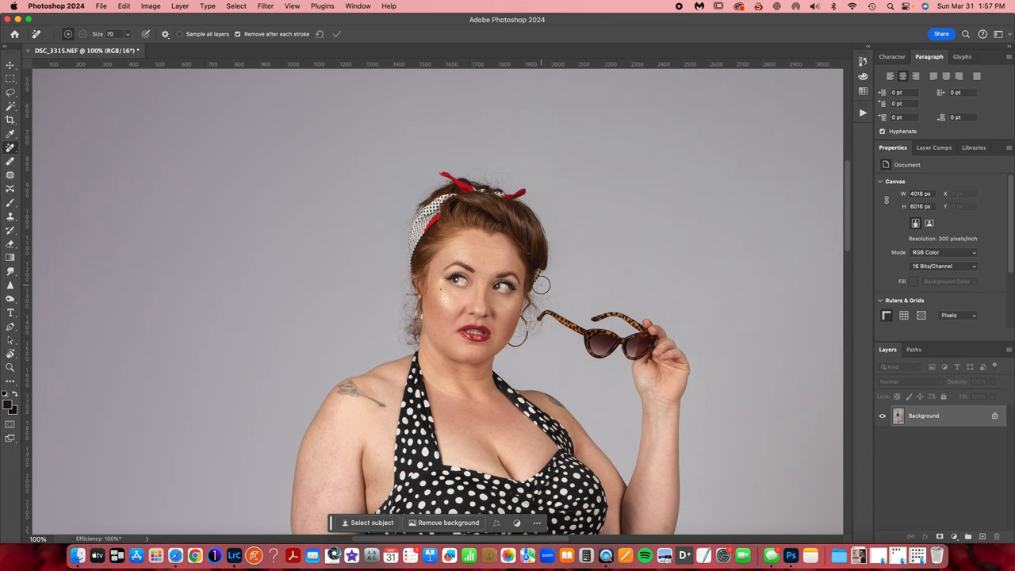
key(cmd+0)
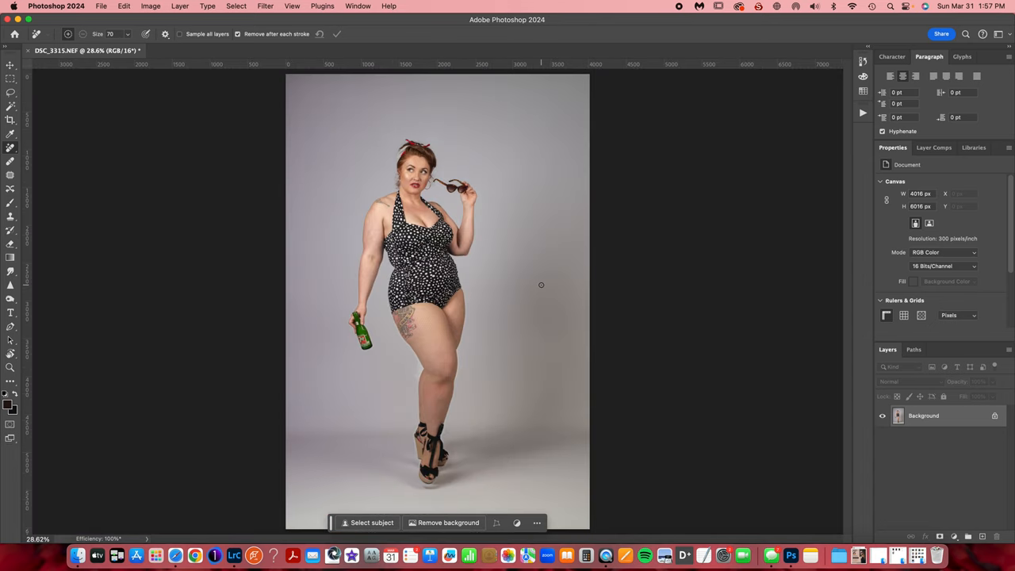